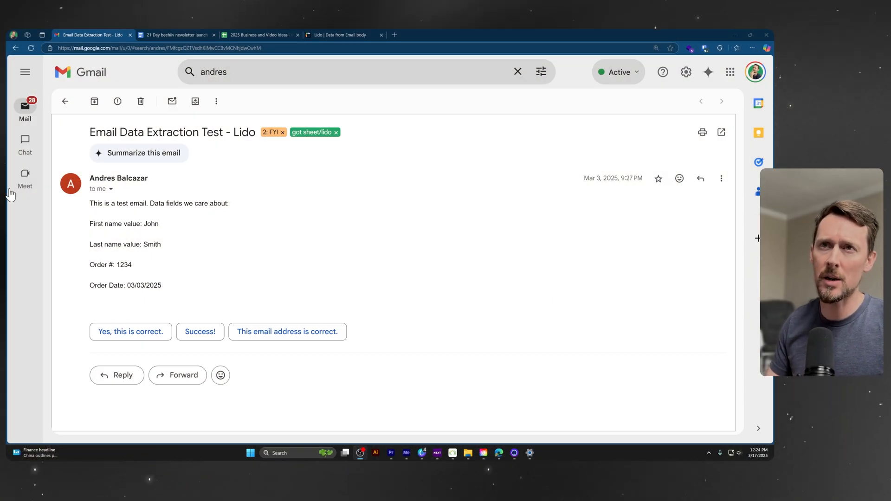
# Step: Switch to the Lido 'Data from Email body' sheet and bring up the Extract Data dialog
pyautogui.moveTo(90, 178); pyautogui.dragTo(161, 285)
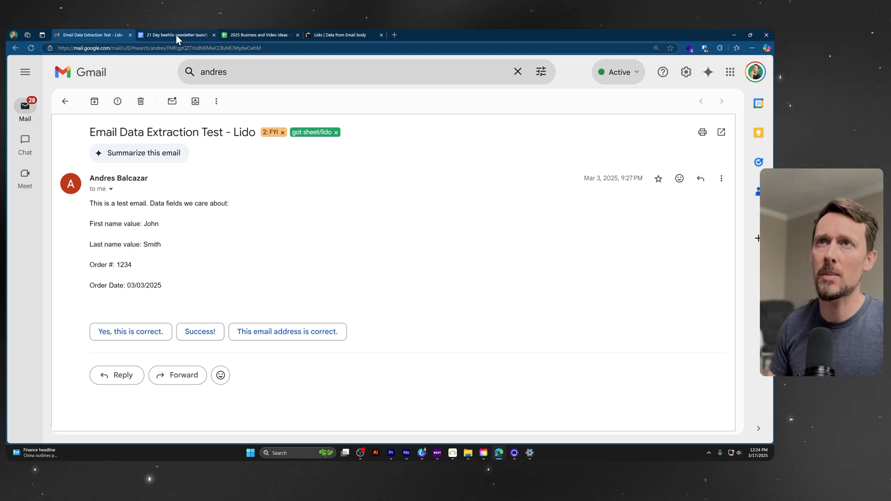
pyautogui.click(341, 35)
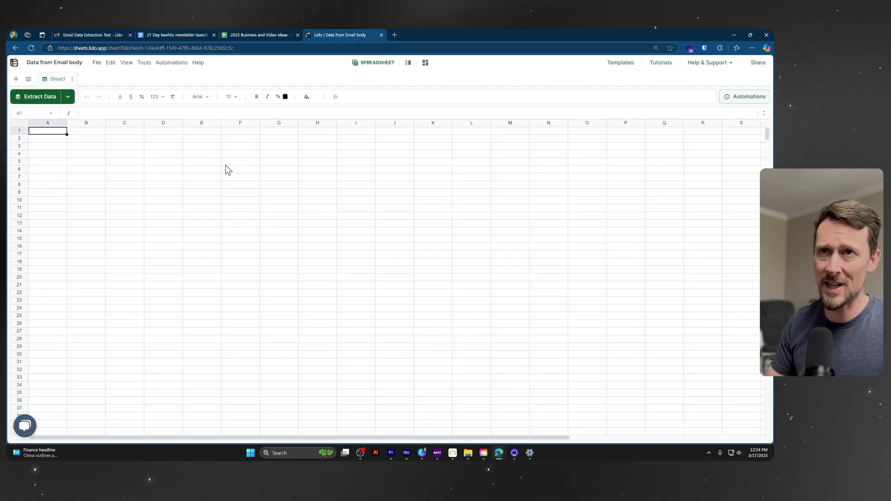
pyautogui.click(144, 63)
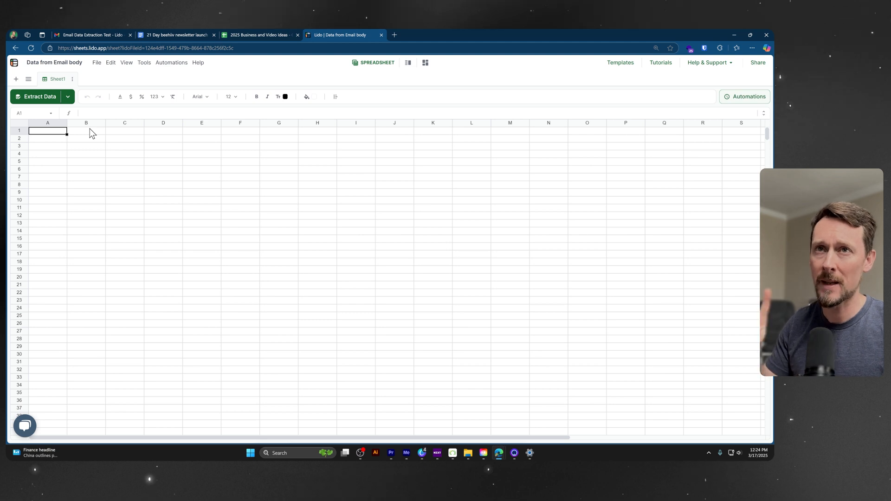
pyautogui.click(144, 62)
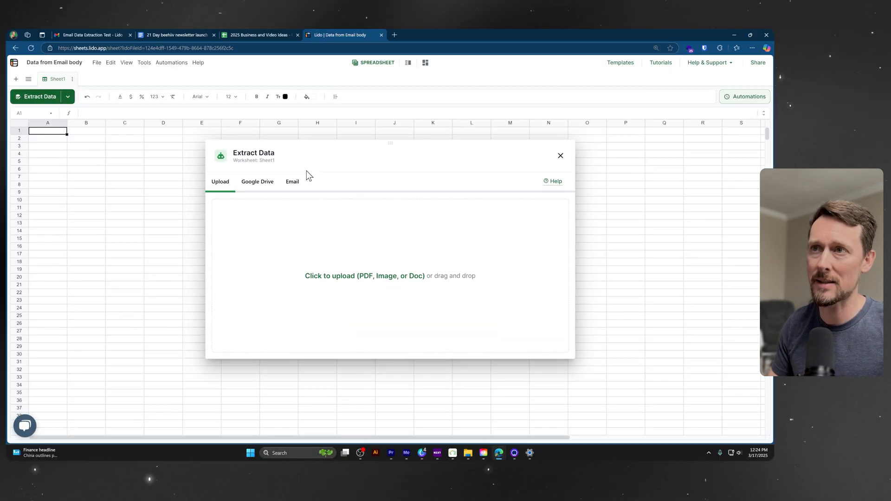
# Step: Choose the Email source to reveal the unique forwarding address for extraction
pyautogui.click(292, 181)
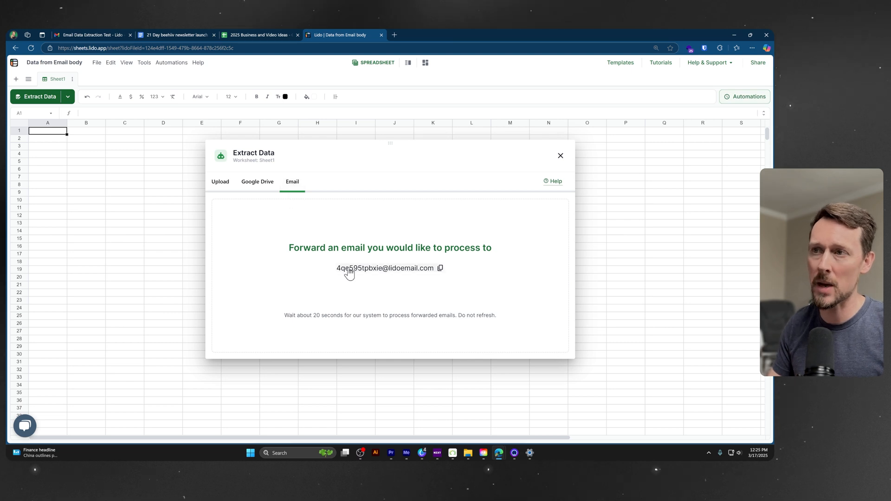
pyautogui.moveTo(342, 261)
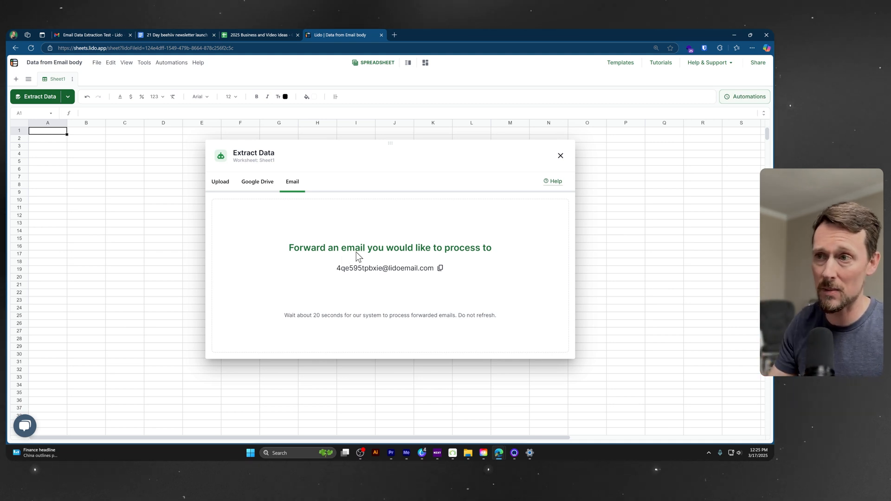
pyautogui.click(440, 267)
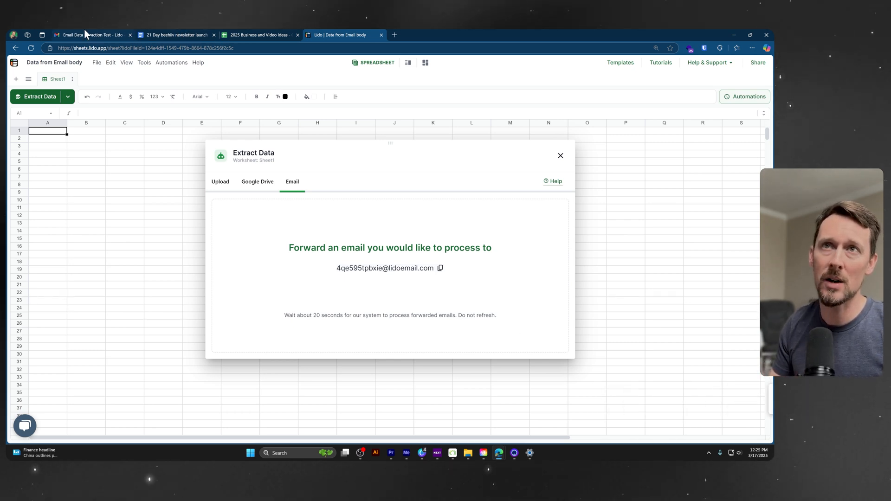
# Step: Return to the Gmail test email and start forwarding it to the Lido address
pyautogui.click(92, 34)
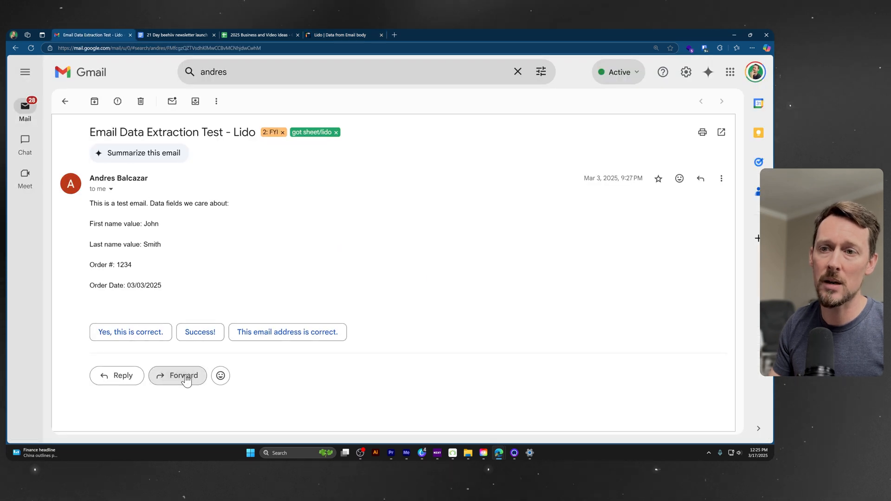
pyautogui.click(177, 375)
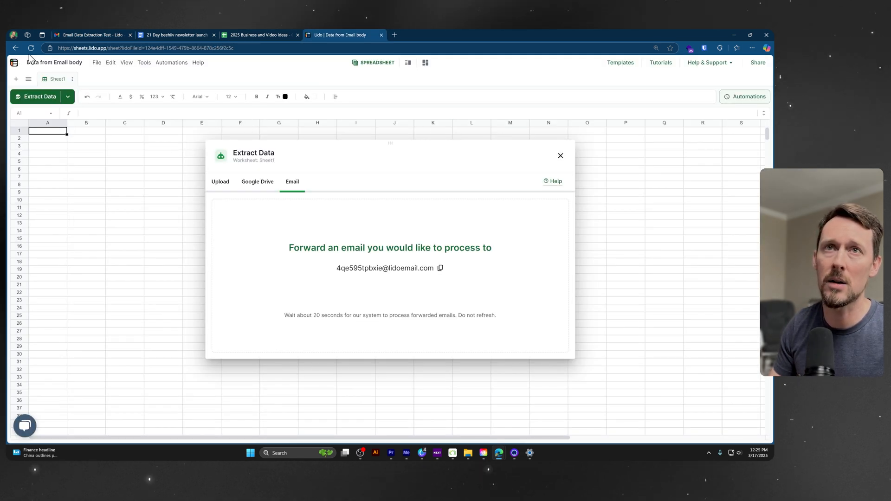
# Step: Reload the Lido sheet and reopen email extraction to see the forwarded email
pyautogui.click(559, 155)
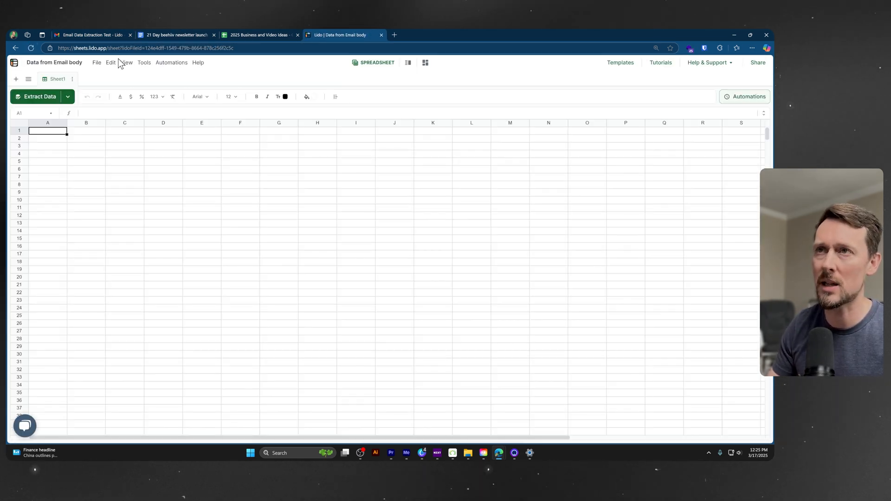
pyautogui.click(144, 62)
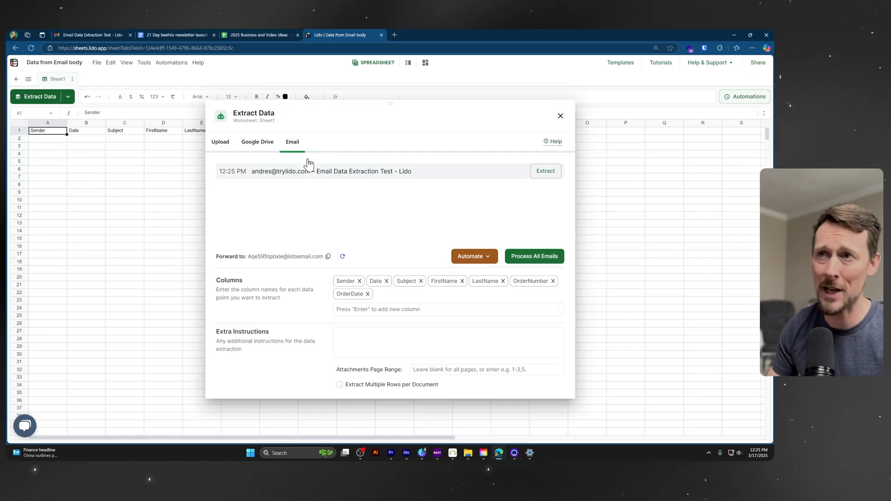
pyautogui.write('Ensure that the dates are formatted as MM/DD/YYYY. Extract the first name, last name, order number, and order date from the email body.')
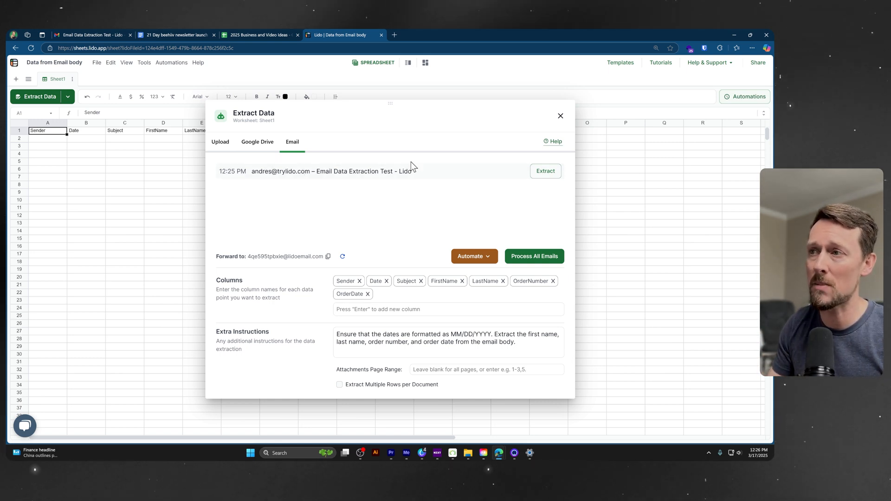
pyautogui.moveTo(544, 170)
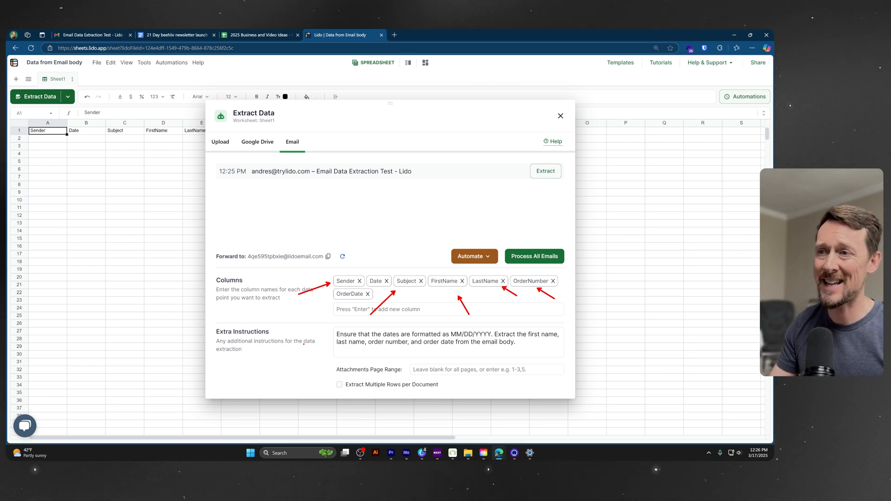
pyautogui.click(432, 341)
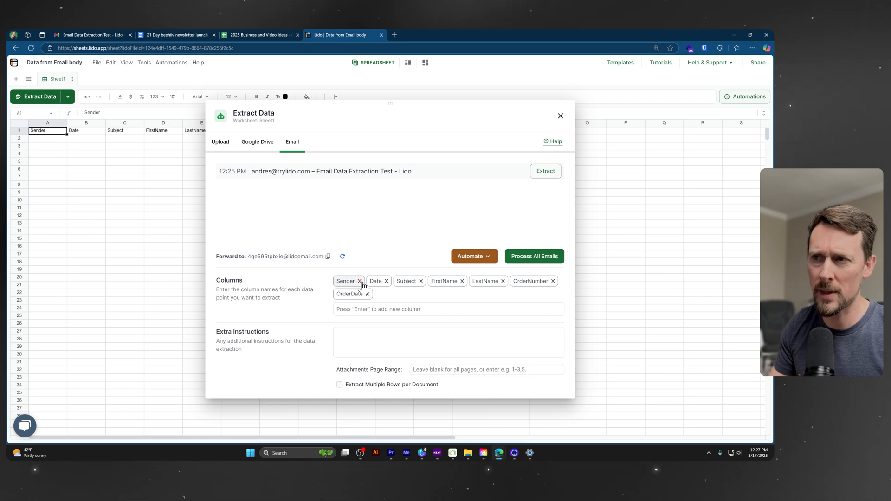
# Step: Remove the Sender, Subject and Date columns, leaving FirstName, LastName, OrderNumber and OrderDate
pyautogui.click(359, 280)
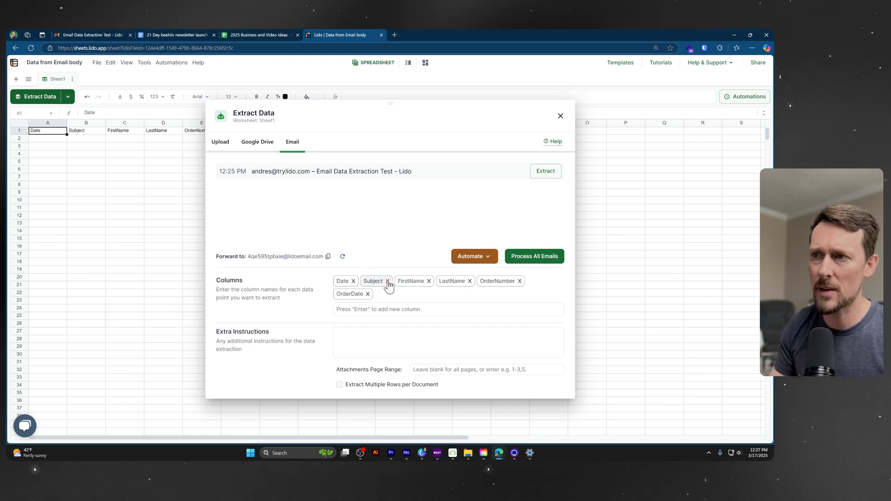
pyautogui.click(387, 281)
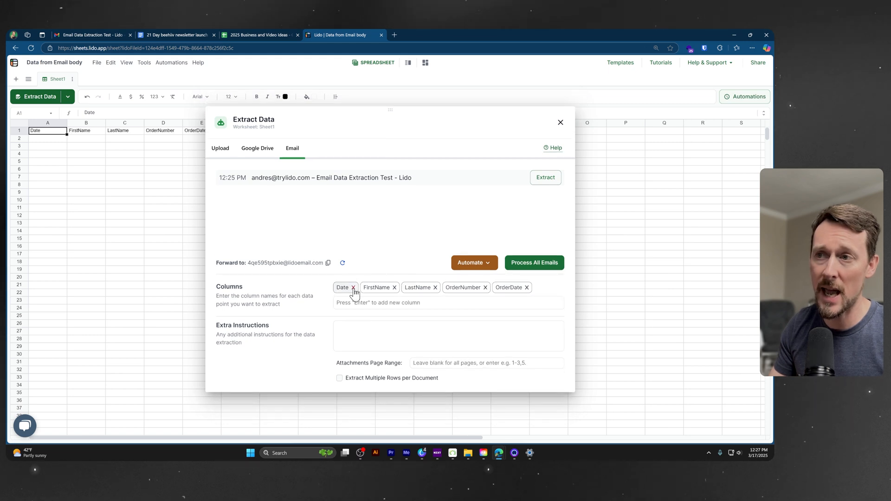
pyautogui.click(354, 287)
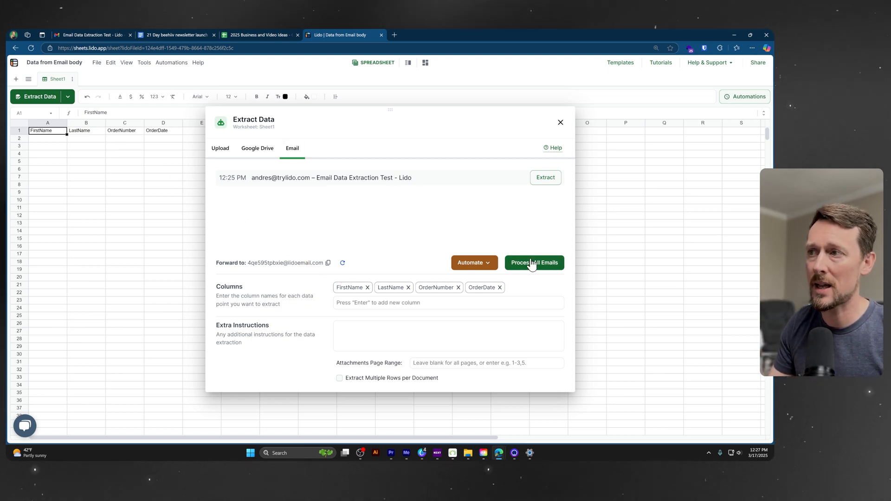
# Step: Process all forwarded emails, filling row 2 with John, Smith, 1234 and 03/03/2025
pyautogui.click(533, 263)
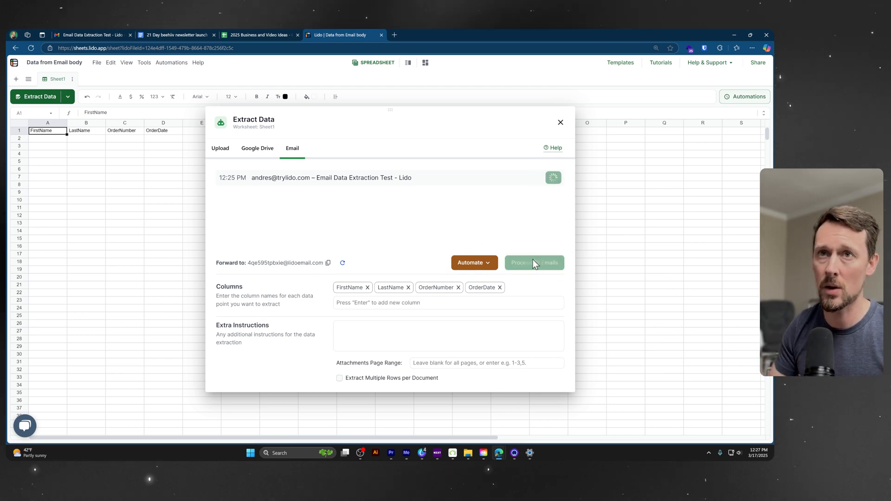
pyautogui.click(532, 261)
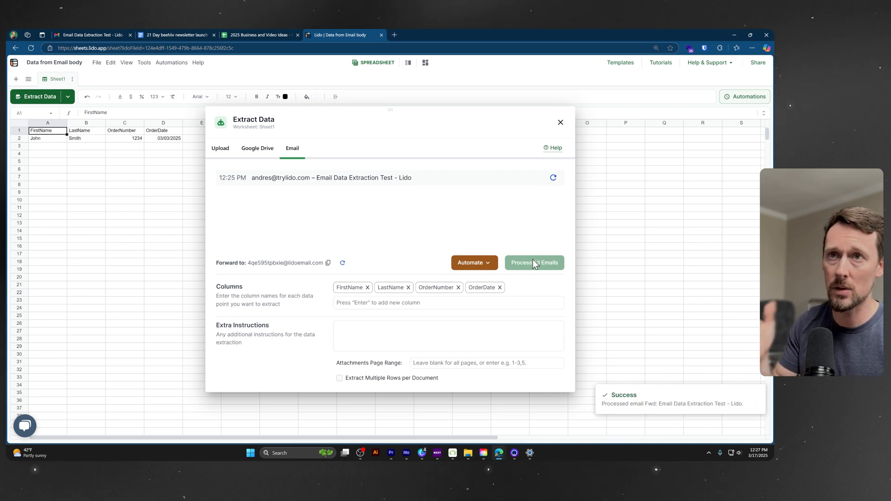
pyautogui.moveTo(56, 140)
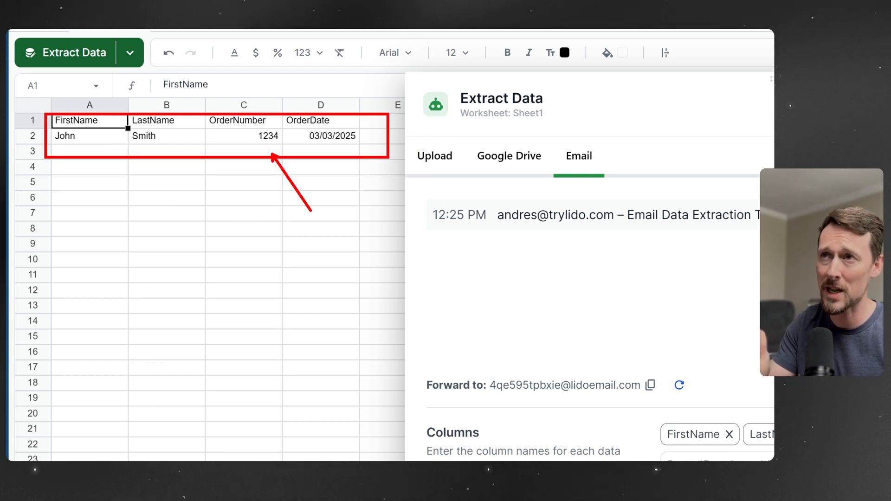
pyautogui.click(143, 42)
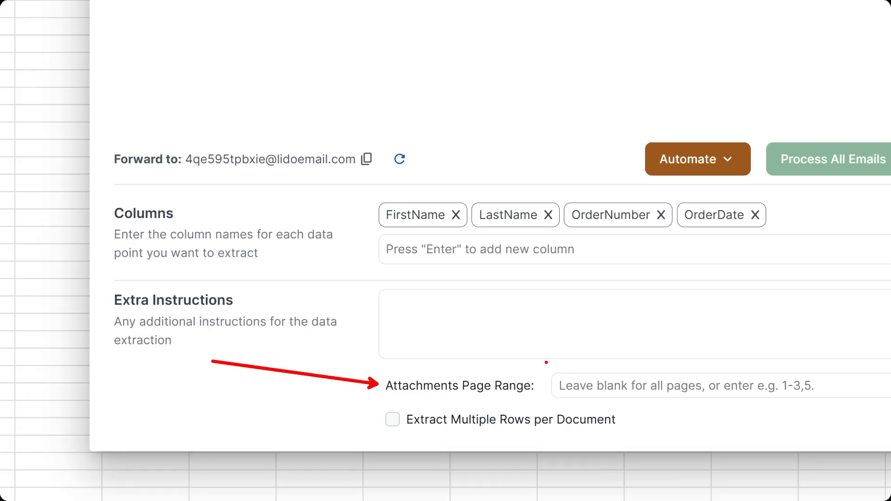
pyautogui.click(715, 385)
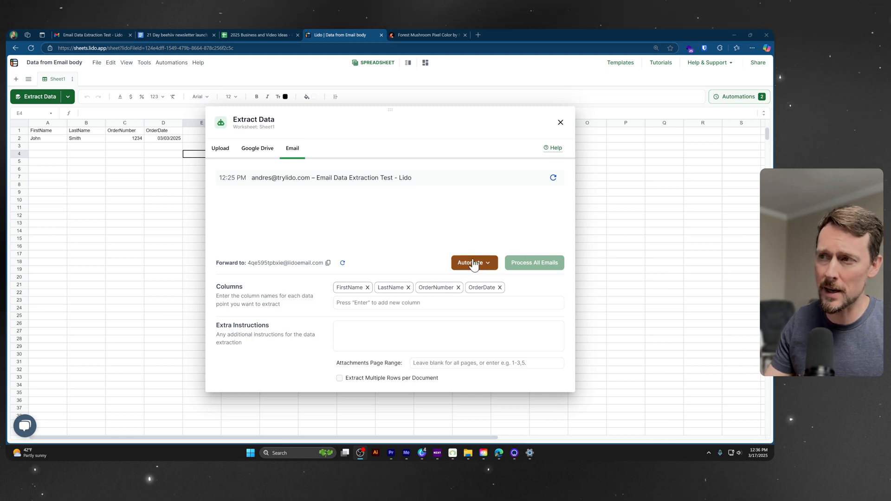
# Step: Expand the automation settings and switch Process Emails on for five-minute checks
pyautogui.click(470, 263)
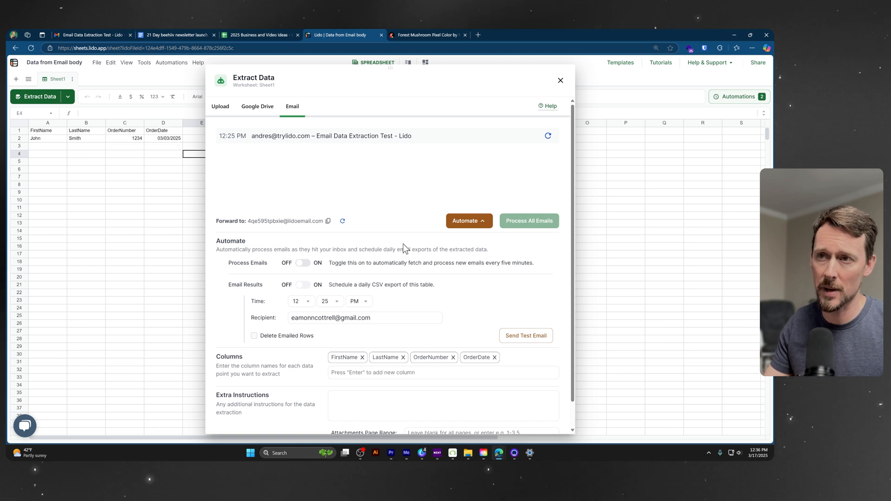
pyautogui.click(302, 263)
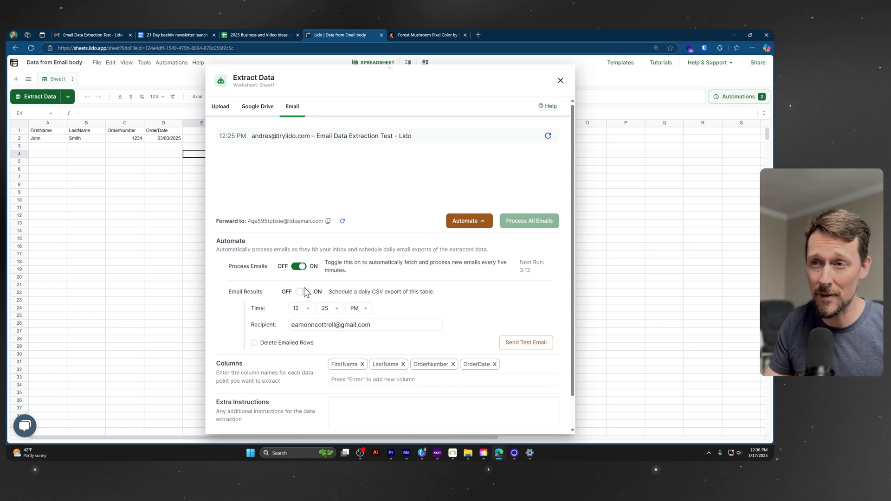
# Step: Switch Email Results on to schedule a daily 12:25 PM CSV export
pyautogui.click(302, 291)
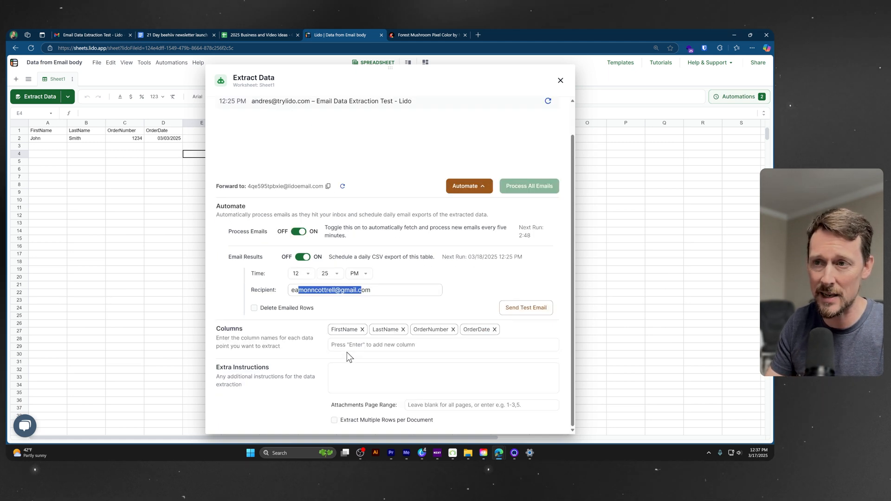
pyautogui.moveTo(254, 308)
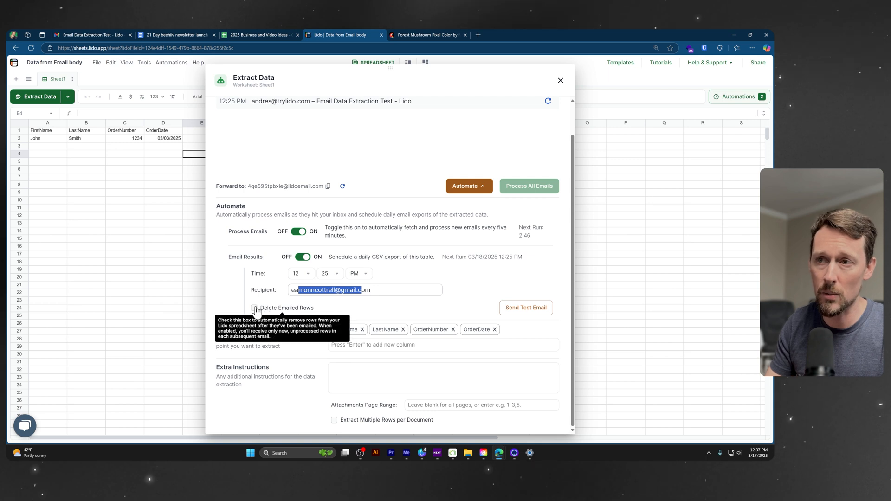